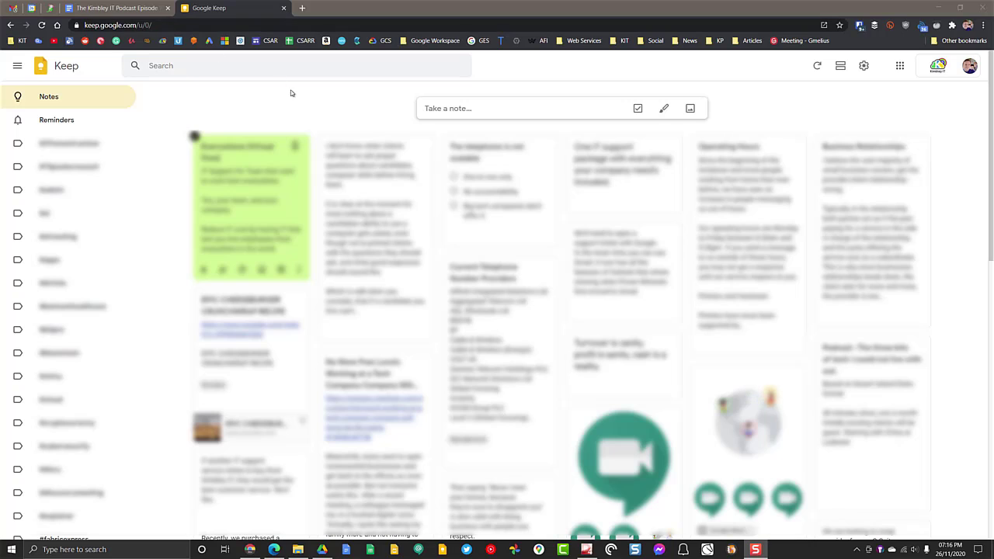
mouse_move(902, 98)
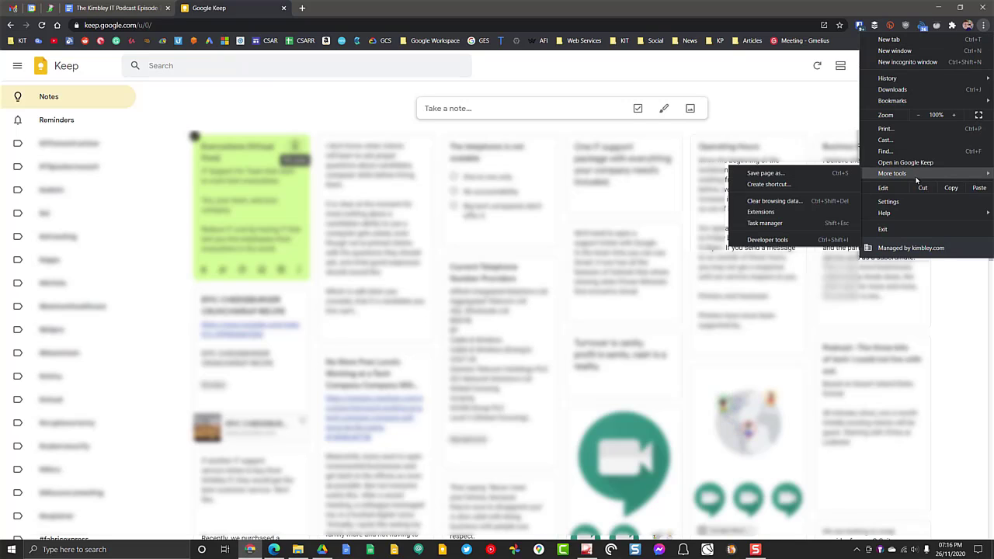
Create a Chrome shortcut for the Keep page set to open as its own window
left_click(768, 184)
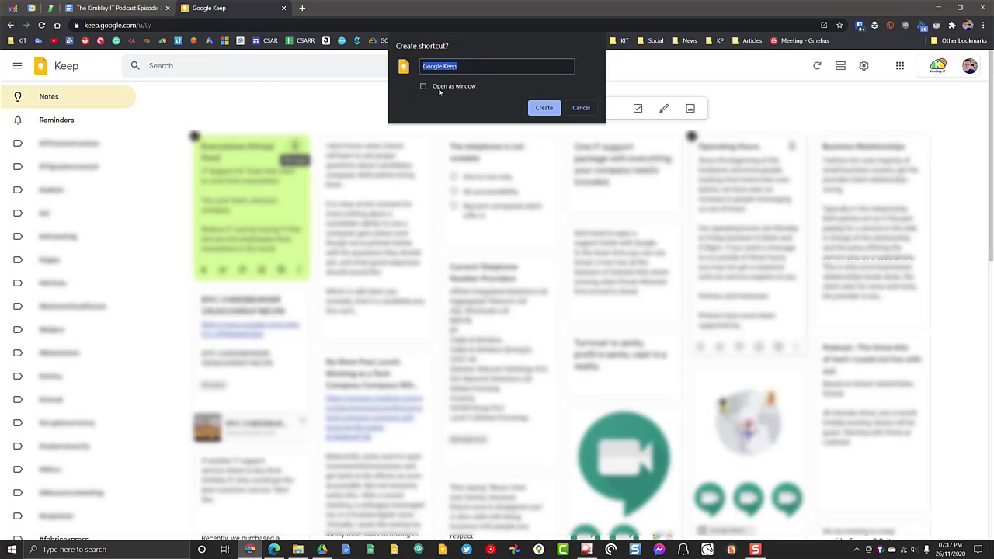
left_click(423, 86)
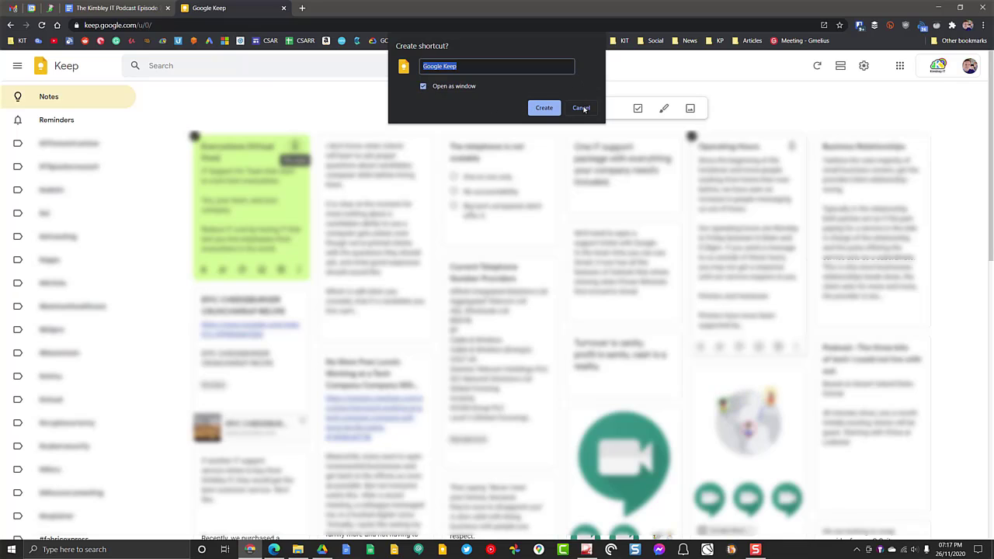
left_click(581, 108)
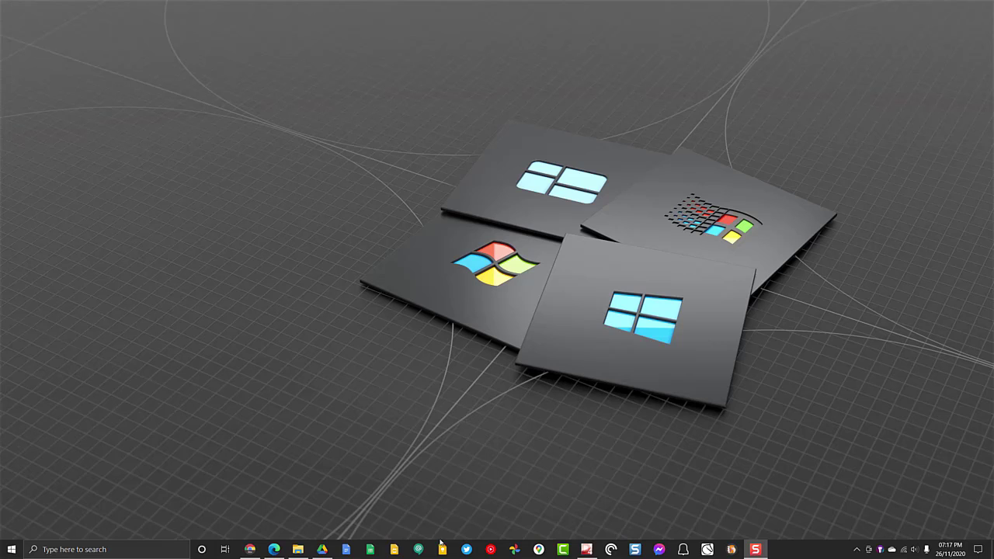
Launch Google Keep from its taskbar icon and reload until the notes board appears
left_click(444, 550)
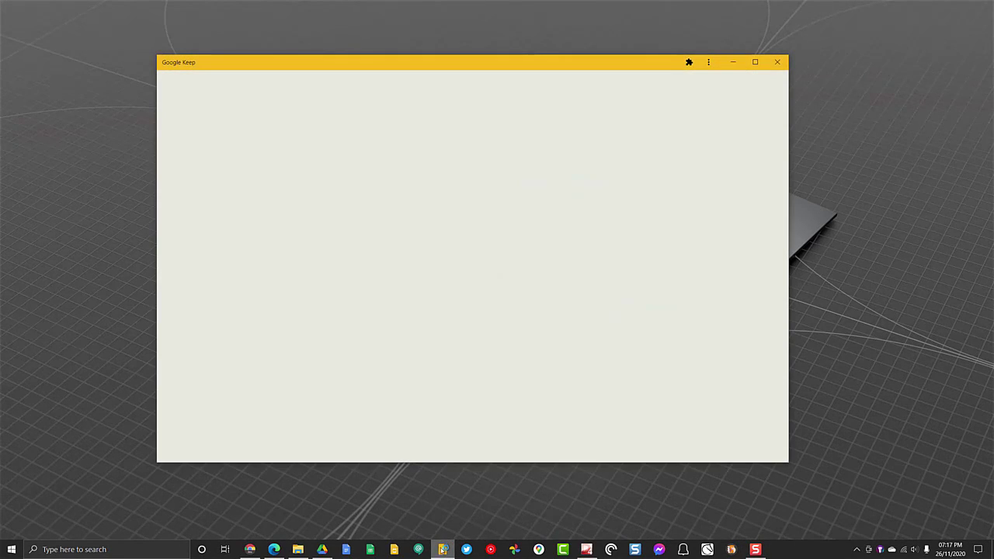
left_click(443, 549)
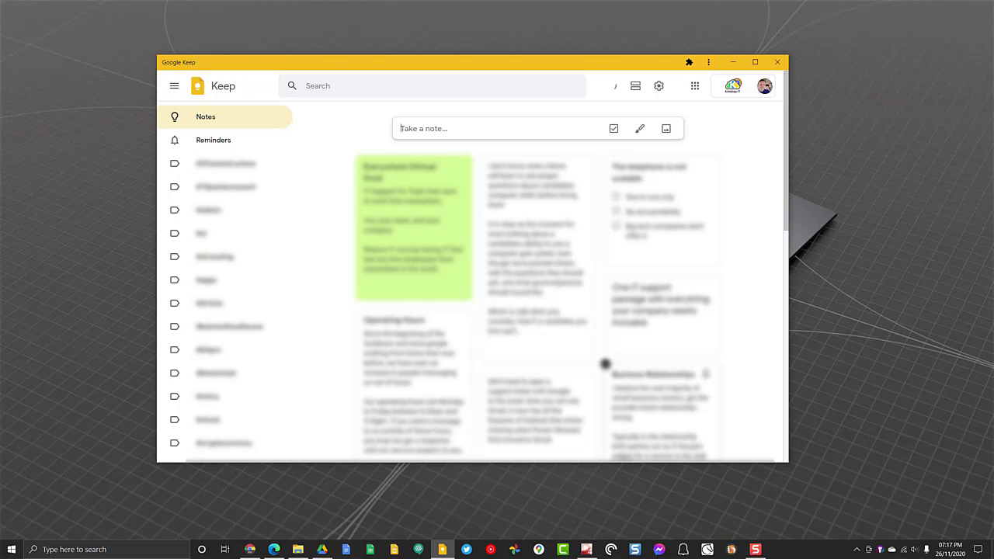
left_click(611, 85)
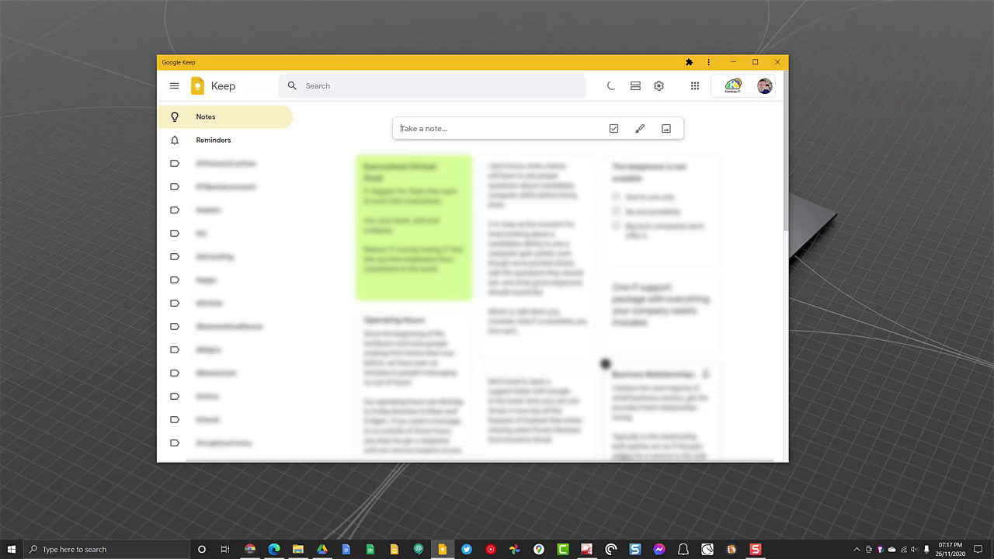
left_click(611, 86)
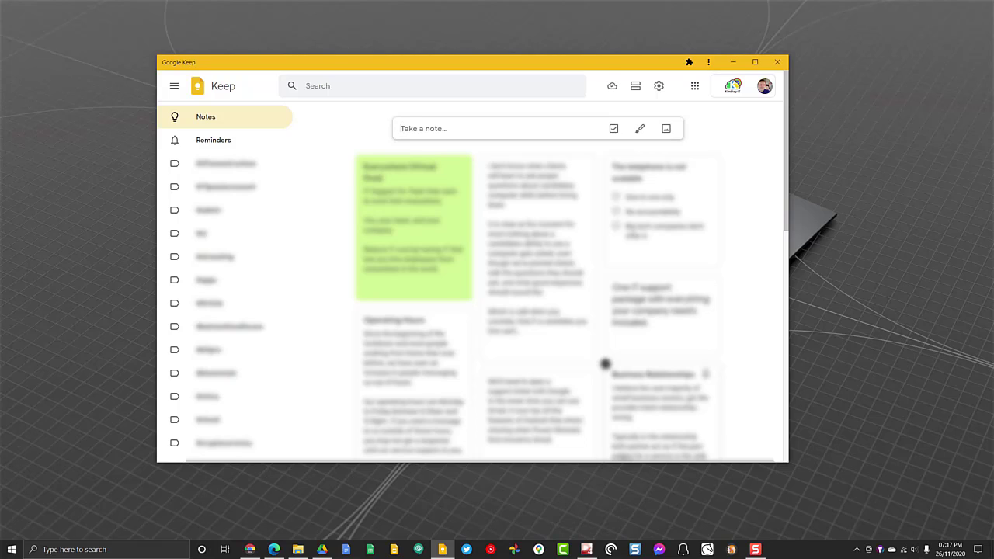
left_click(612, 85)
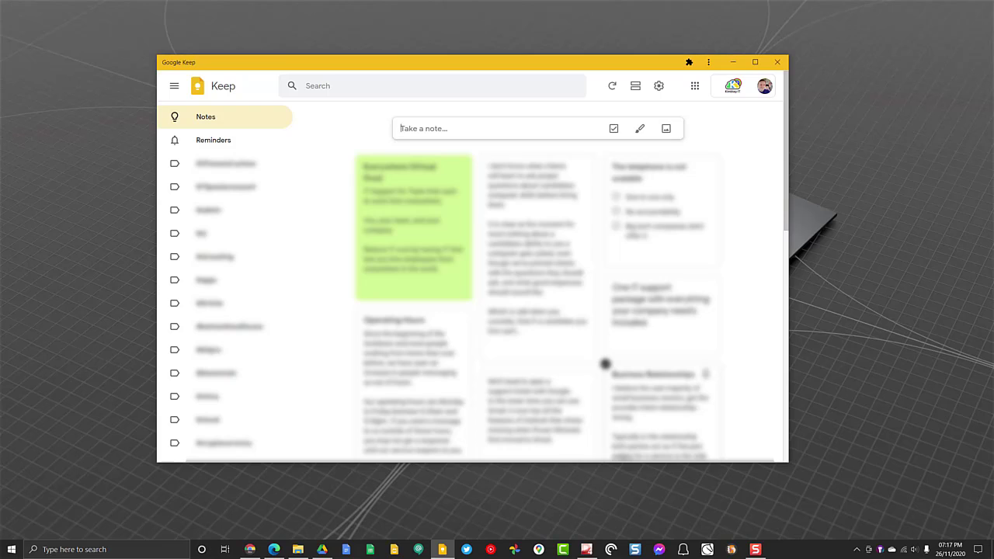